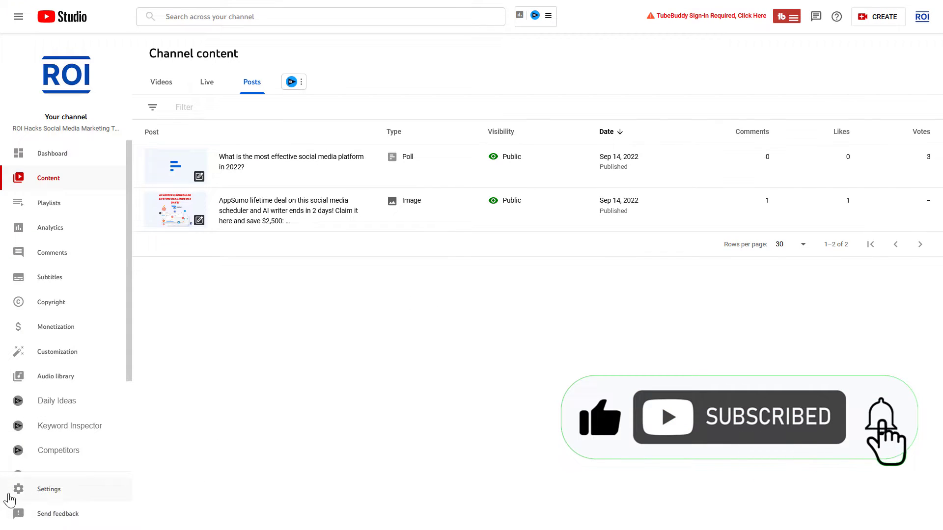
Reach the Community Channel guidelines settings from the Studio sidebar
left_click(49, 489)
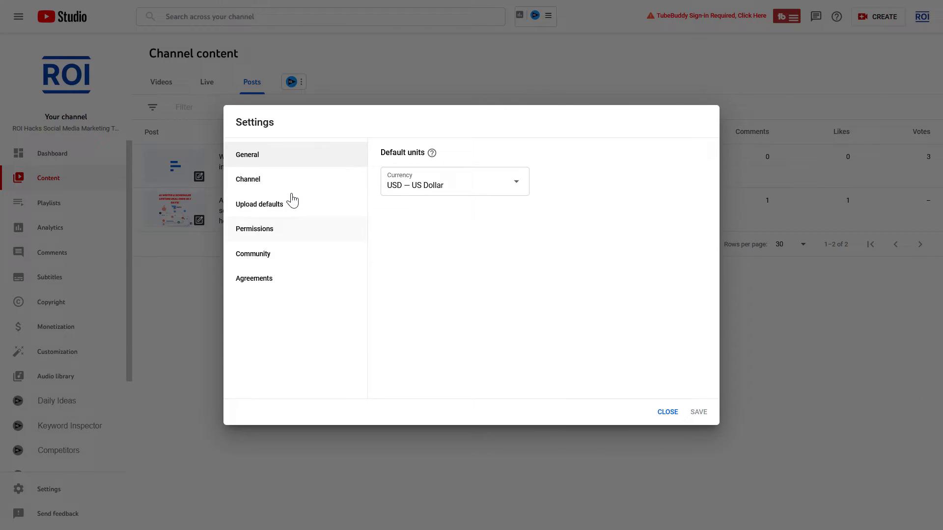
left_click(253, 254)
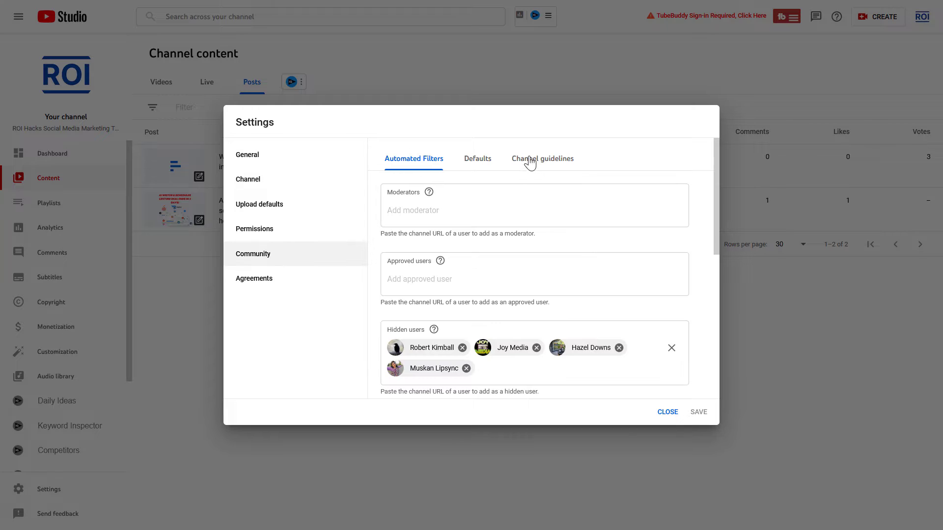
left_click(543, 159)
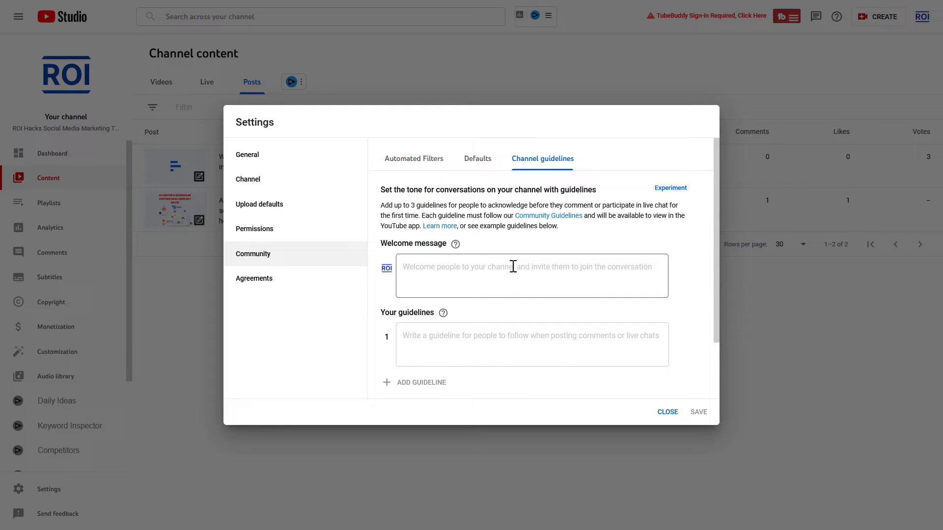
left_click(533, 275)
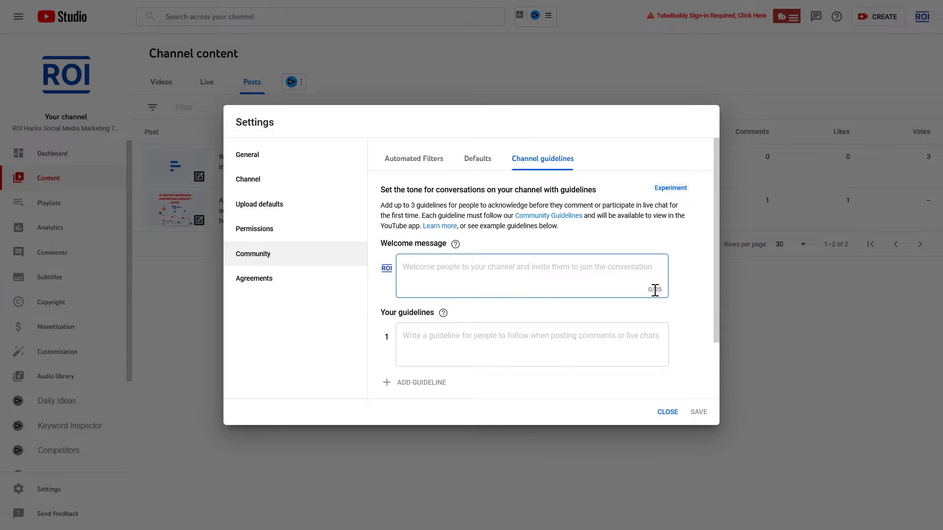
mouse_move(636, 300)
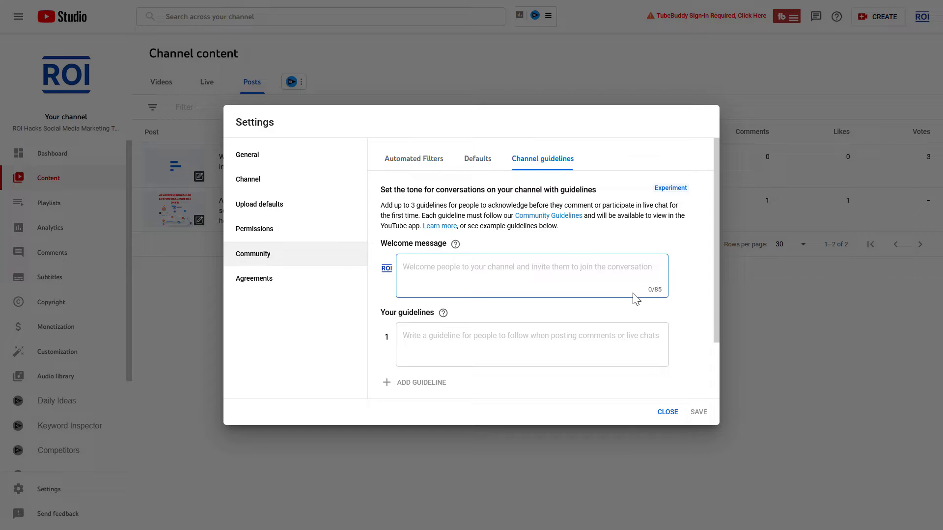
mouse_move(649, 236)
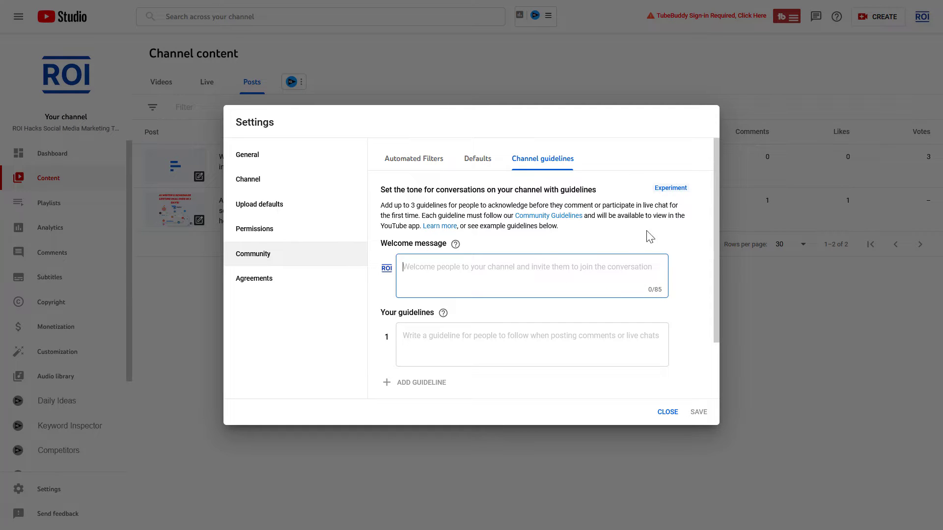
mouse_move(682, 196)
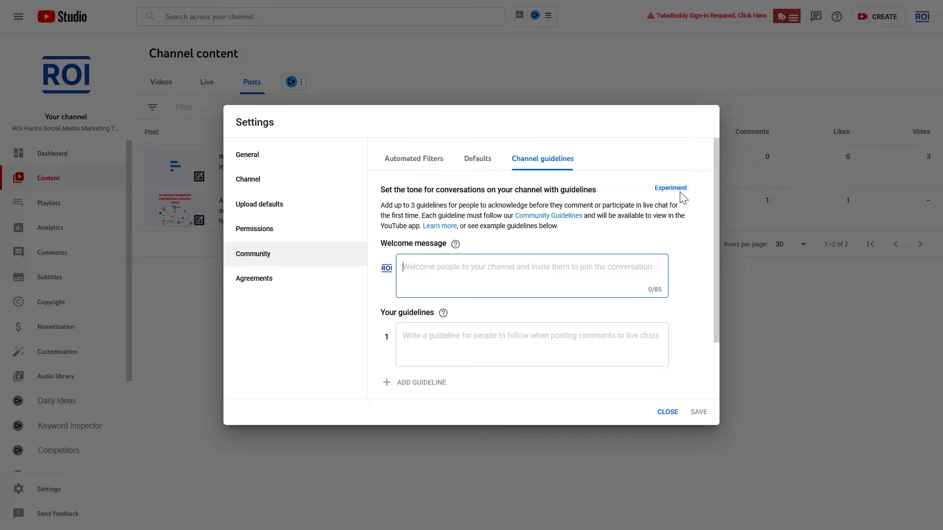
mouse_move(587, 217)
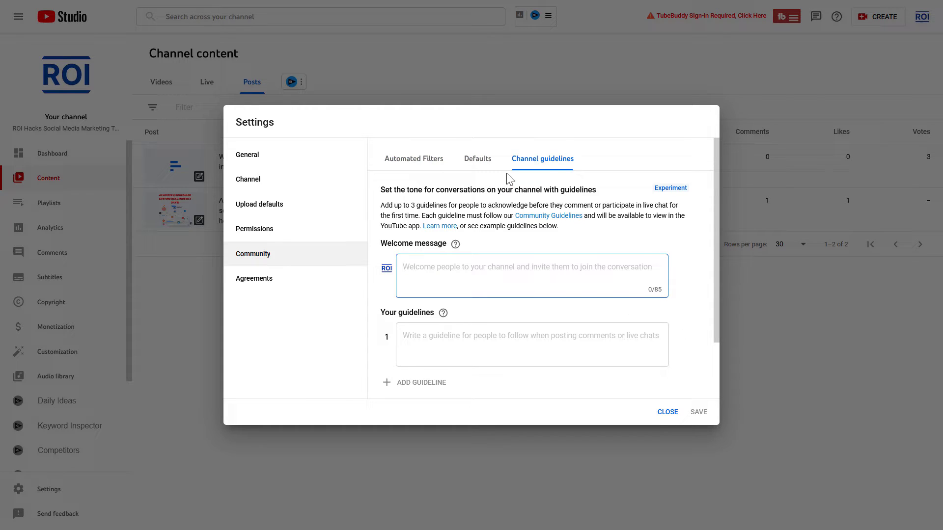
mouse_move(496, 224)
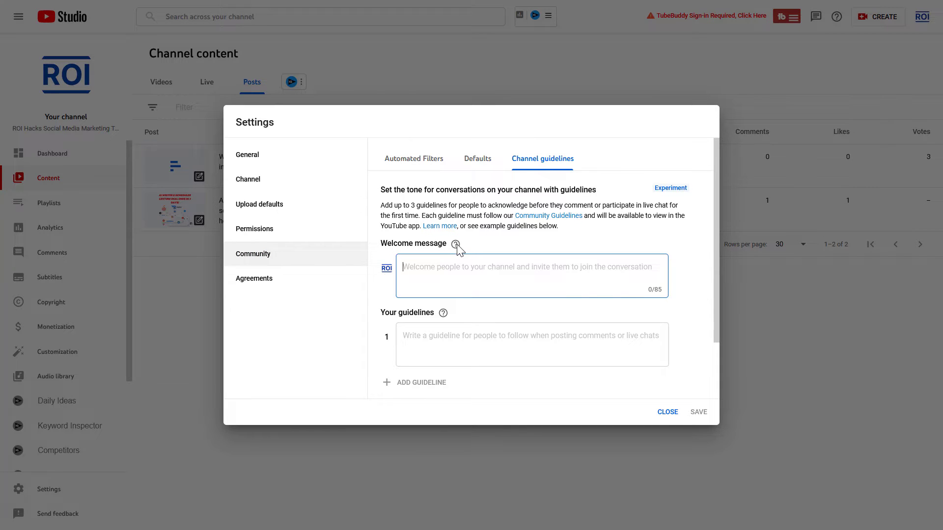
mouse_move(456, 245)
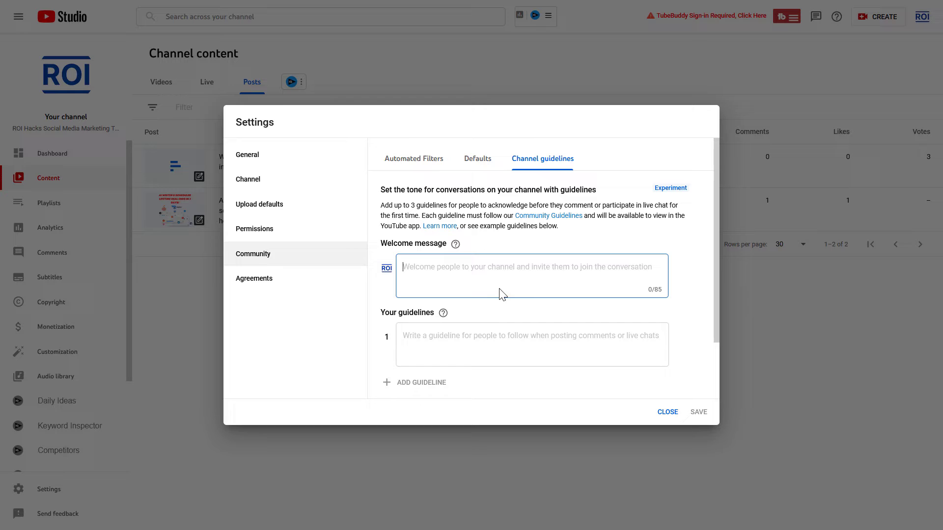
Enter the welcome message "Welcome to my YouTube channel, please follow the guidelines below."
type("Welcome to my YouTube channel, please follow the guidelines below.")
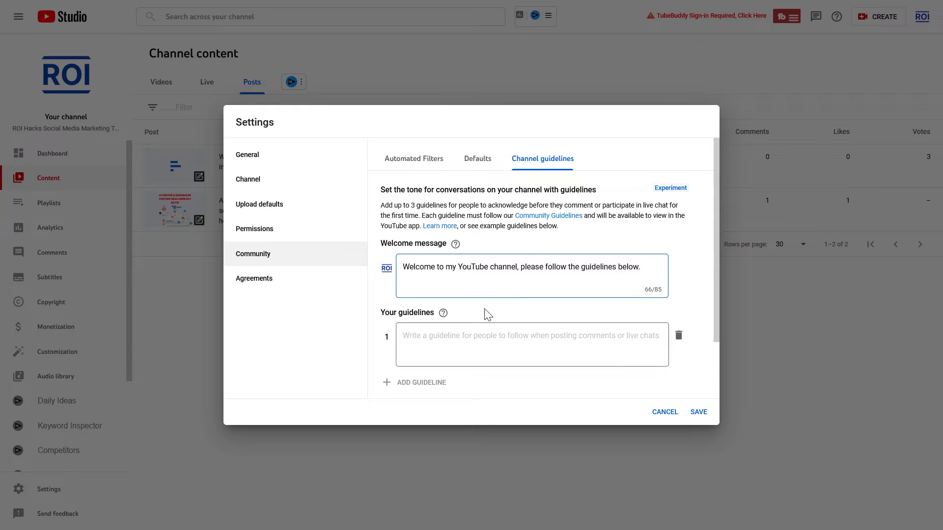
left_click(528, 267)
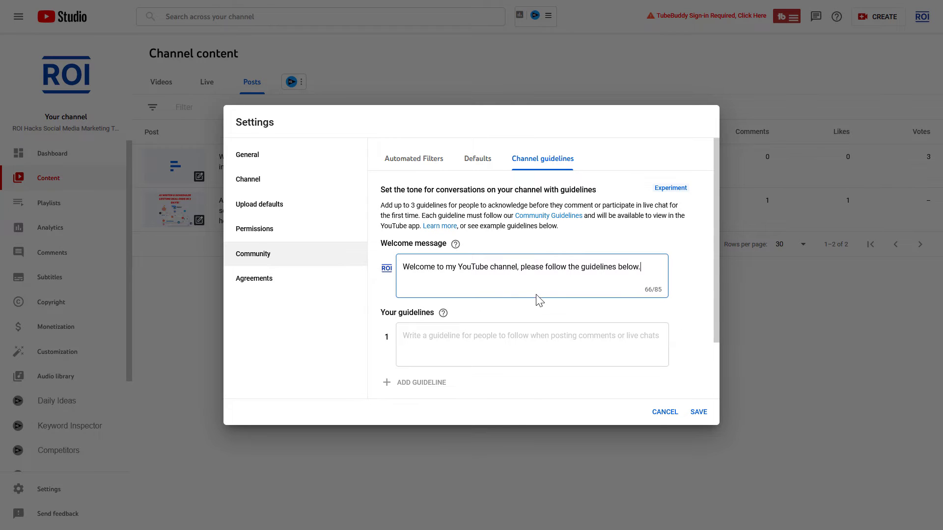
mouse_move(647, 317)
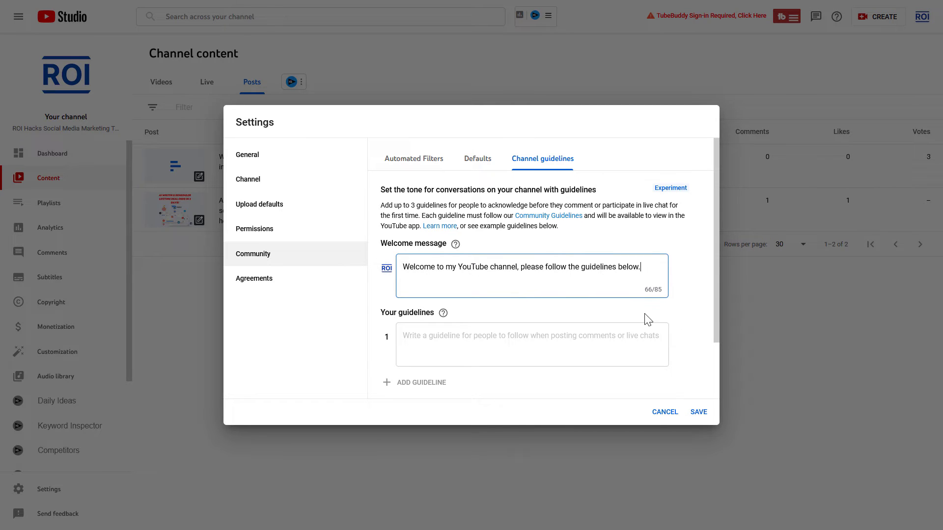
mouse_move(559, 274)
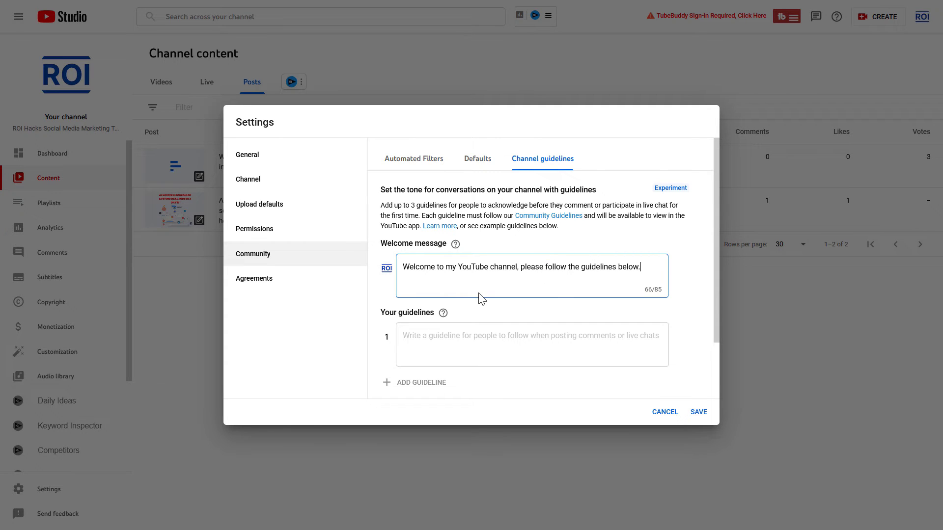
mouse_move(466, 242)
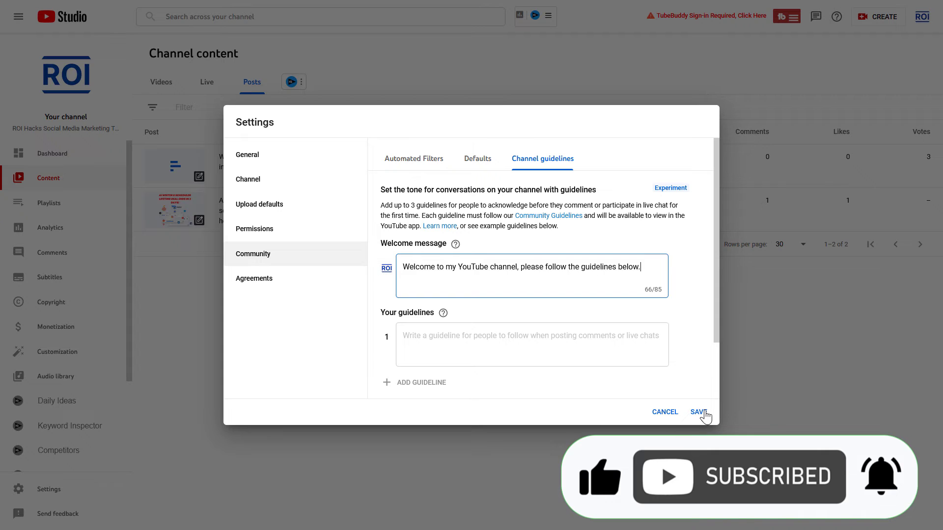
left_click(698, 413)
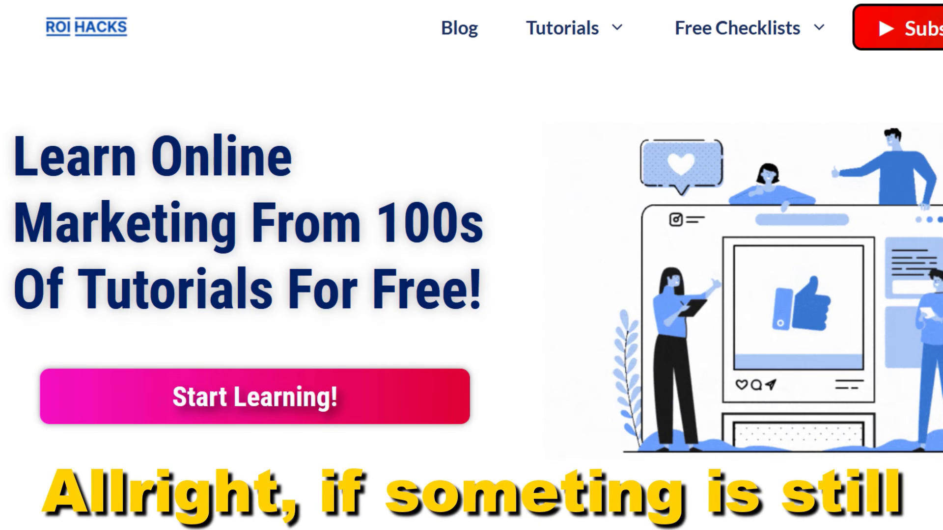
Scroll the ROI Hacks homepage down to the Social Media Marketing tutorial categories
scroll("down", 3)
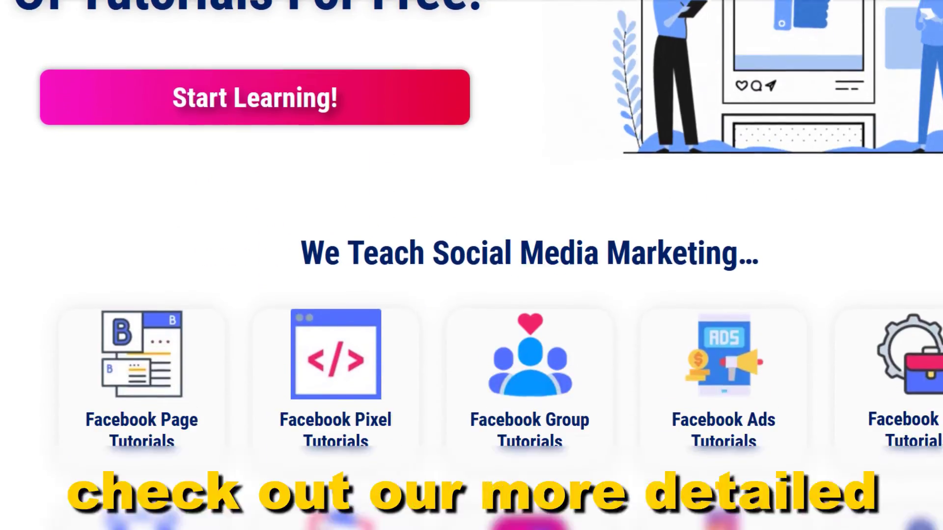
scroll("down", 3)
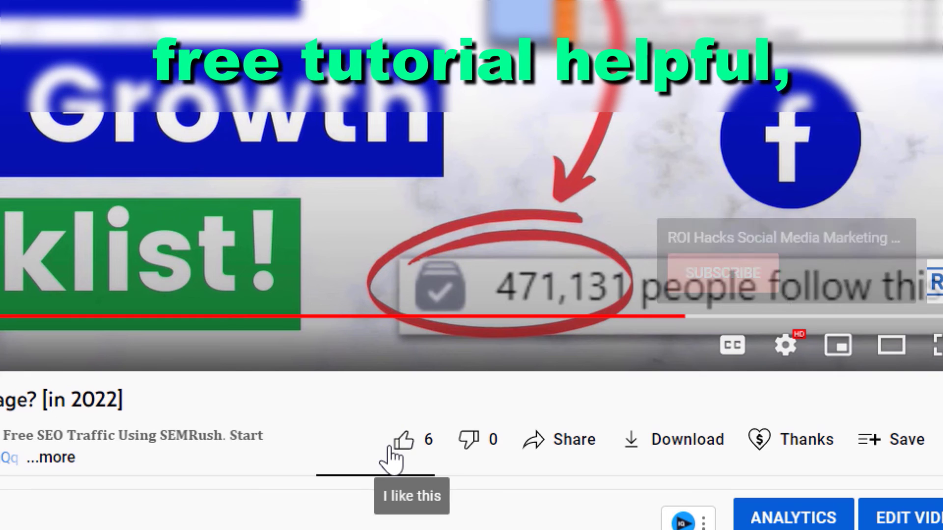
Like the video and choose the $10.00 Super Thanks amount
left_click(405, 442)
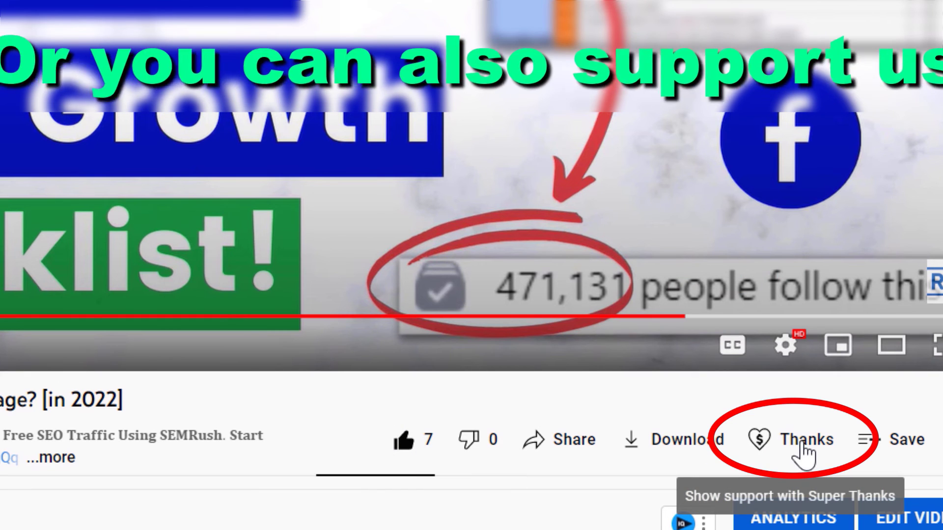
left_click(807, 440)
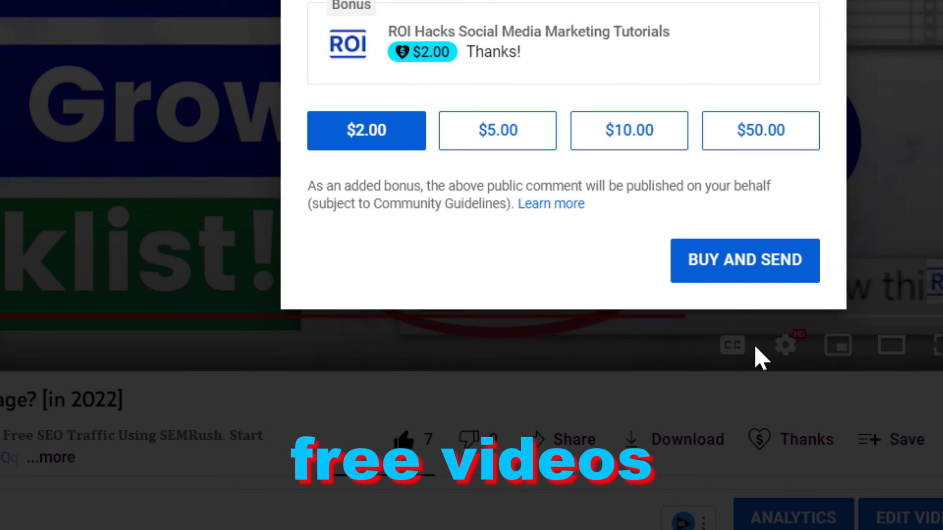
left_click(628, 131)
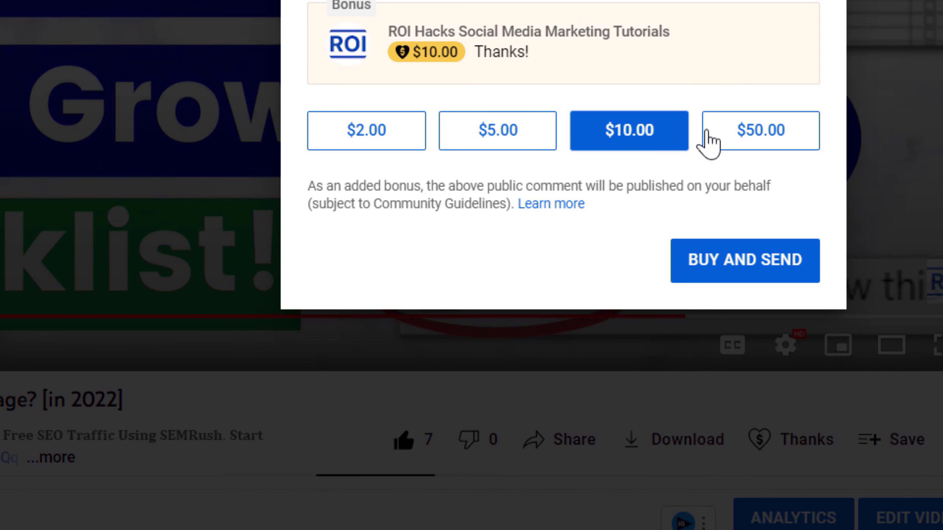